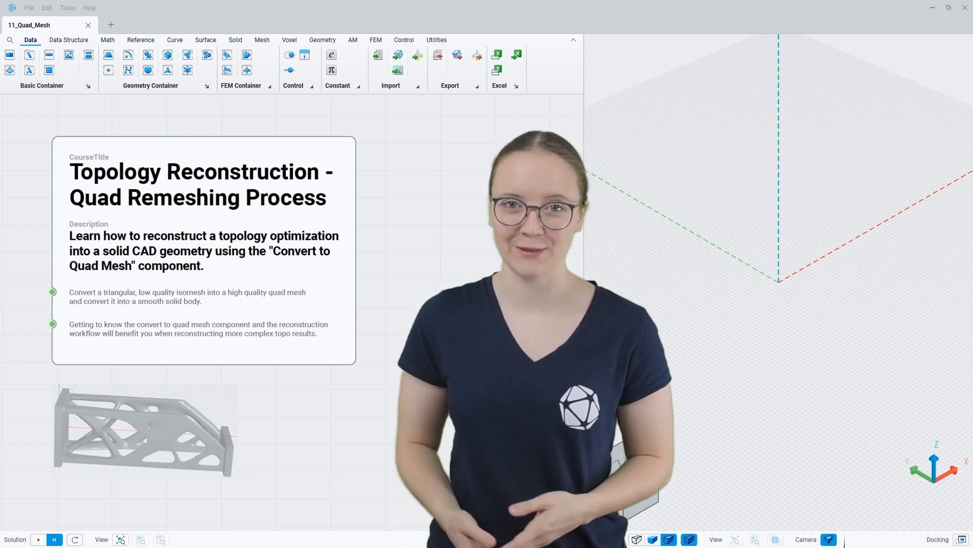
Step: Switch to the 11_Quad_Mesh workflow showing its Input and Convert Mesh groups
left_click(111, 24)
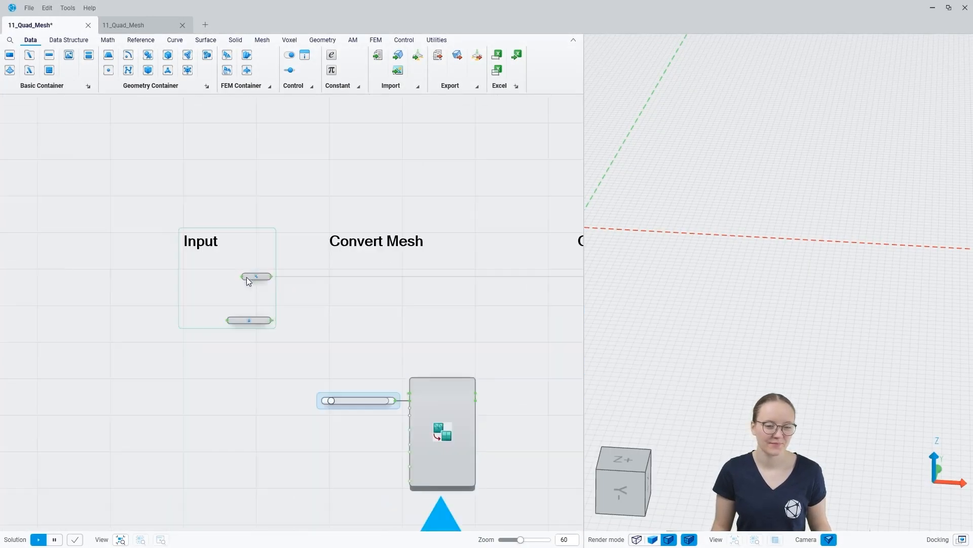
Step: Preview the Input group so the NDS end plates show alongside the triangular Topo Result mesh
scroll("up", 3)
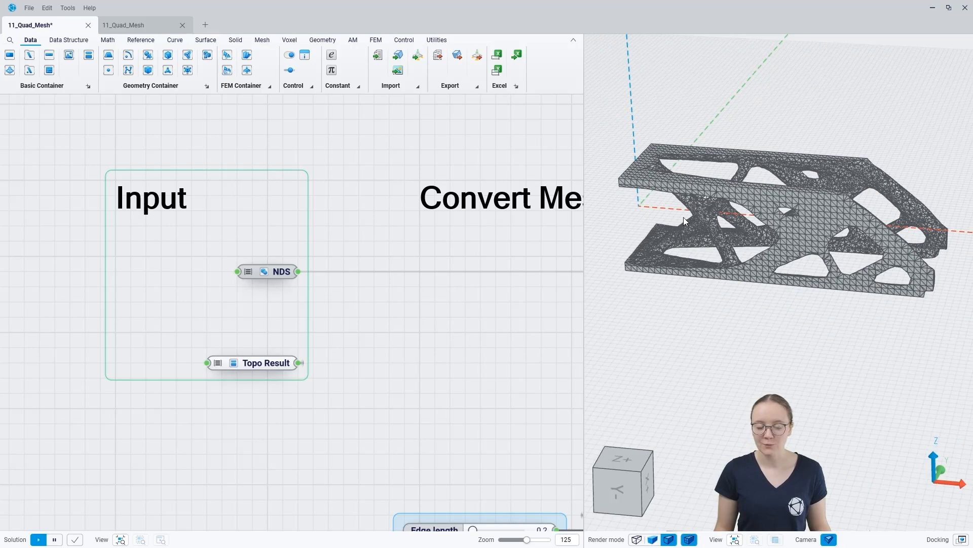
scroll("up", 3)
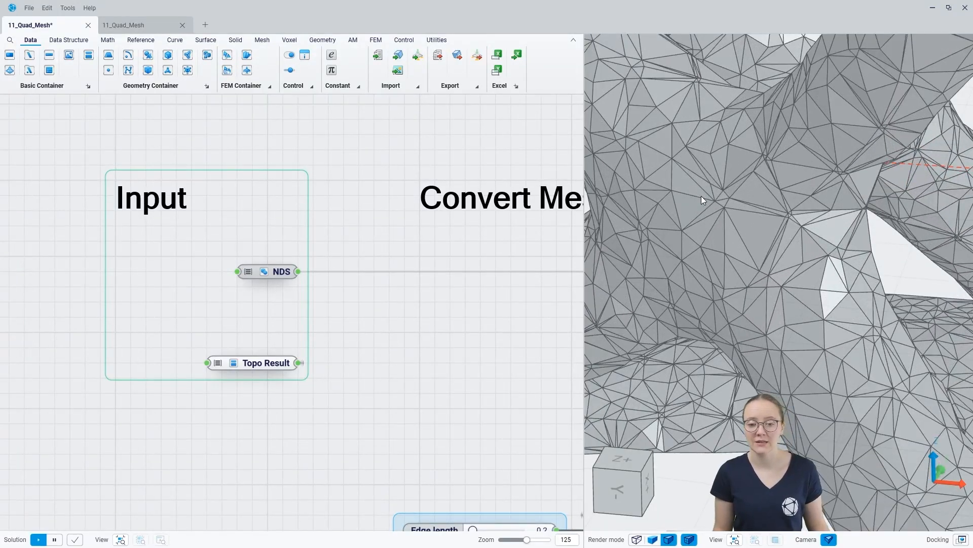
mouse_move(704, 193)
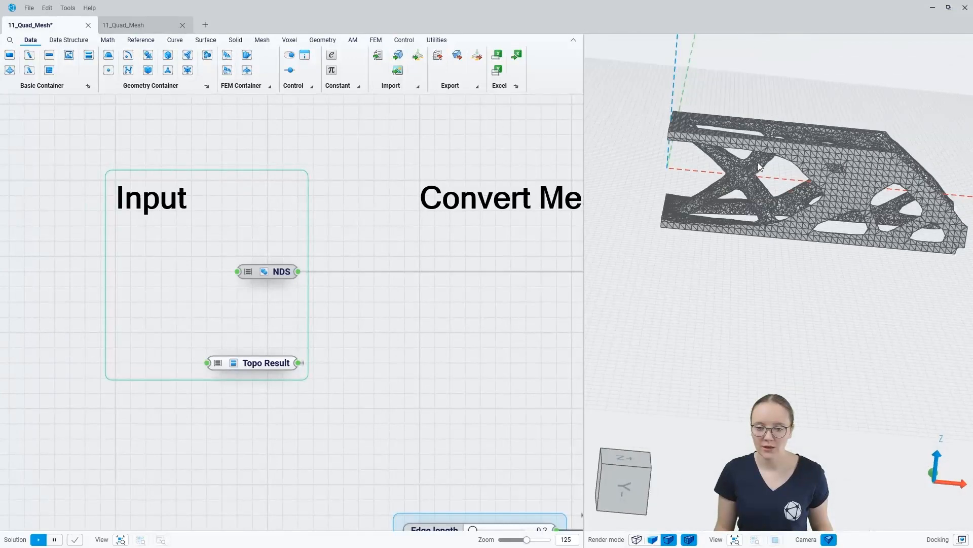
left_click(281, 272)
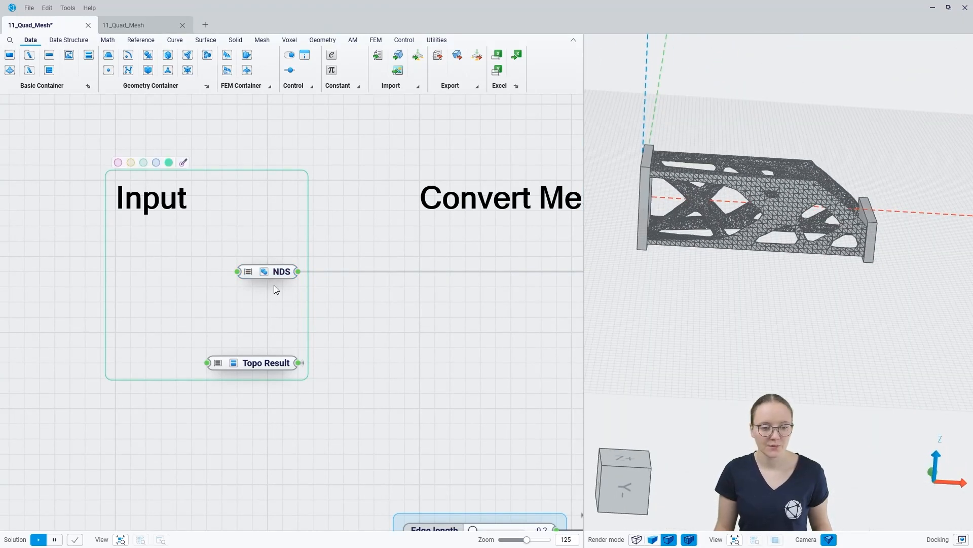
Step: Select Topo Result to follow its wire into the Convert to Quad Mesh node with edge length 0.2
left_click(281, 272)
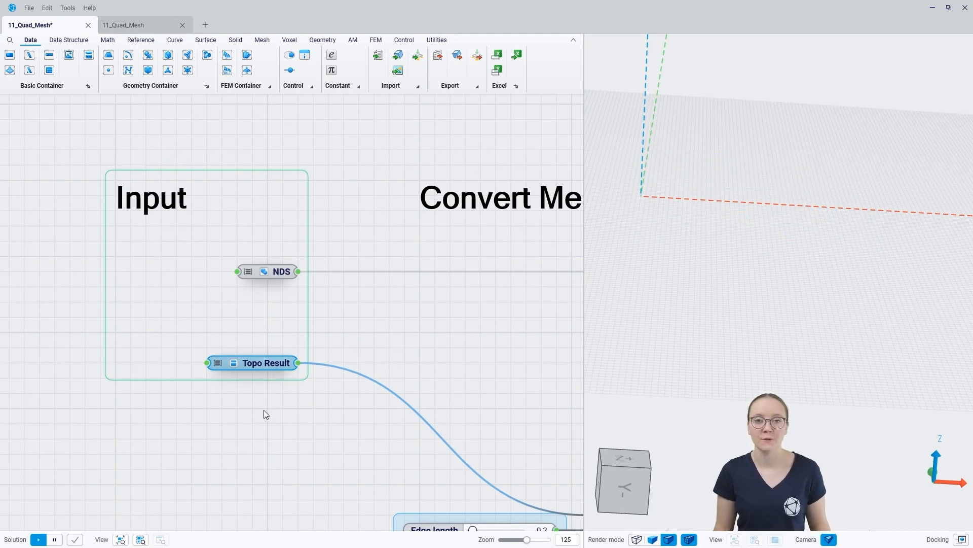
mouse_move(270, 428)
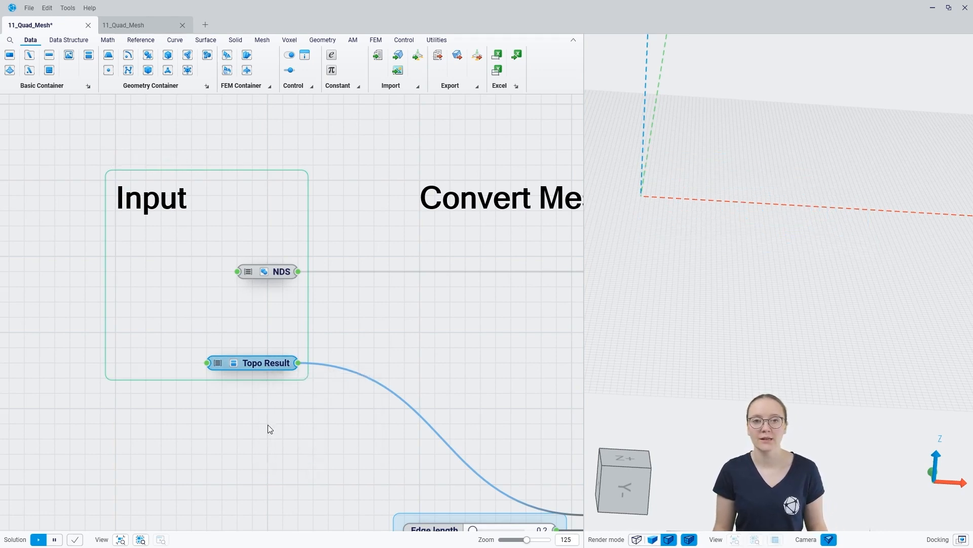
mouse_move(268, 409)
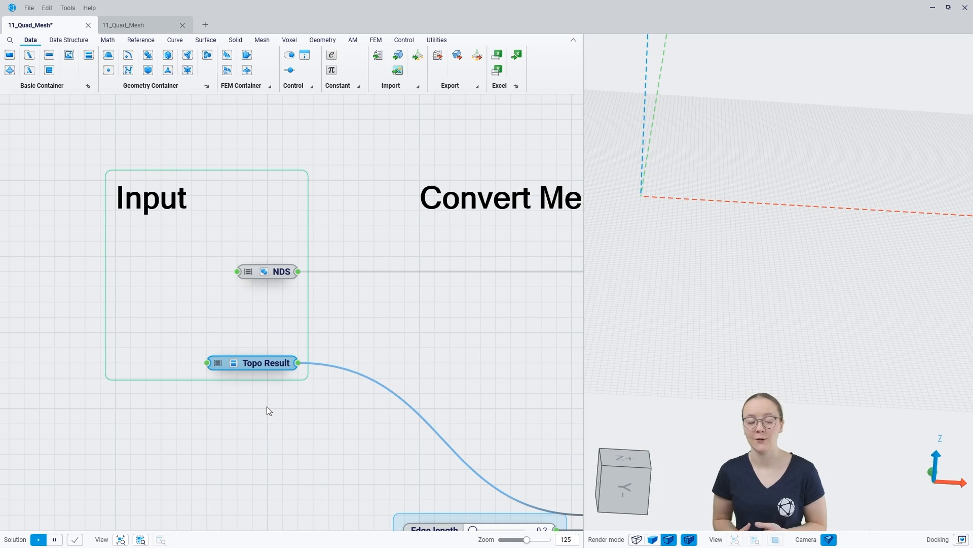
mouse_move(508, 382)
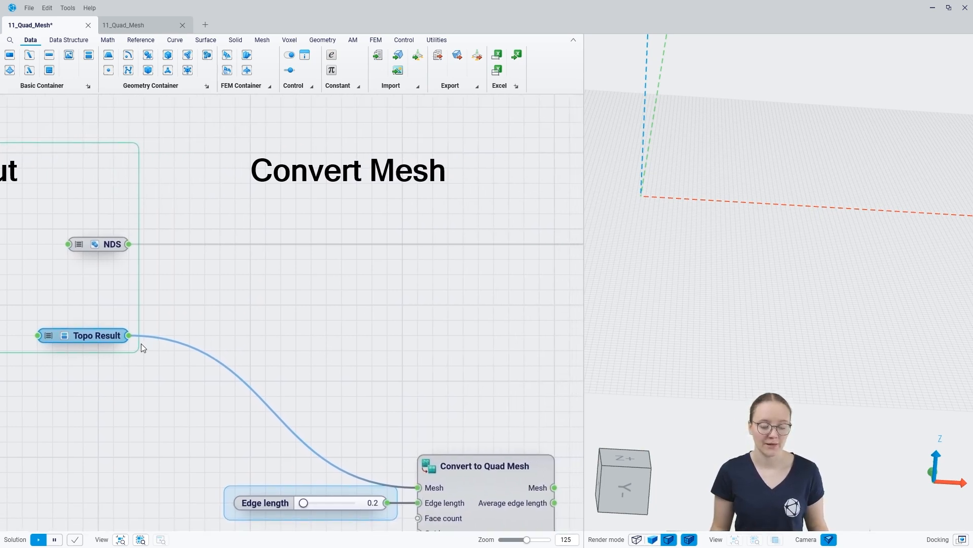
mouse_move(407, 347)
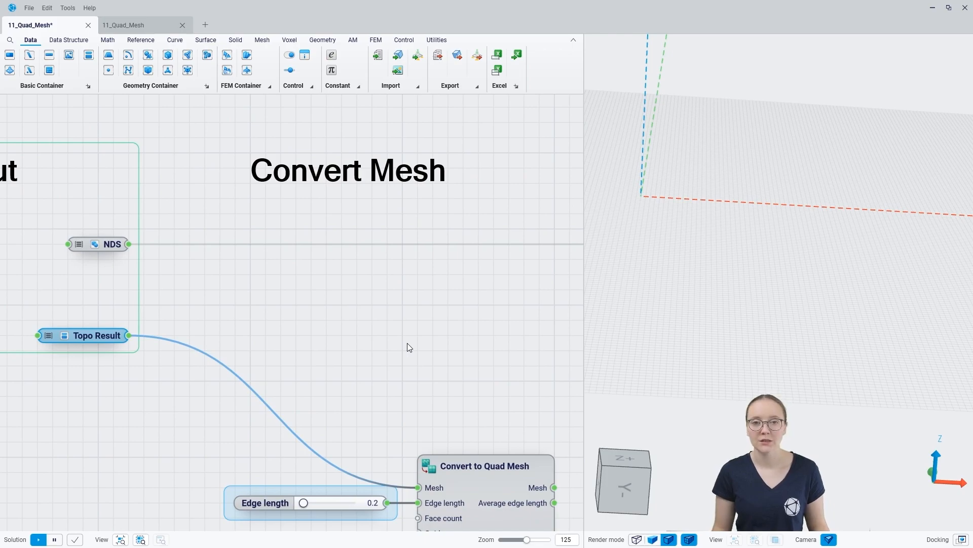
Step: Add a second Convert to Quad Mesh on Topo Result with a Number Slider edge length of 0.5
double_click(407, 346)
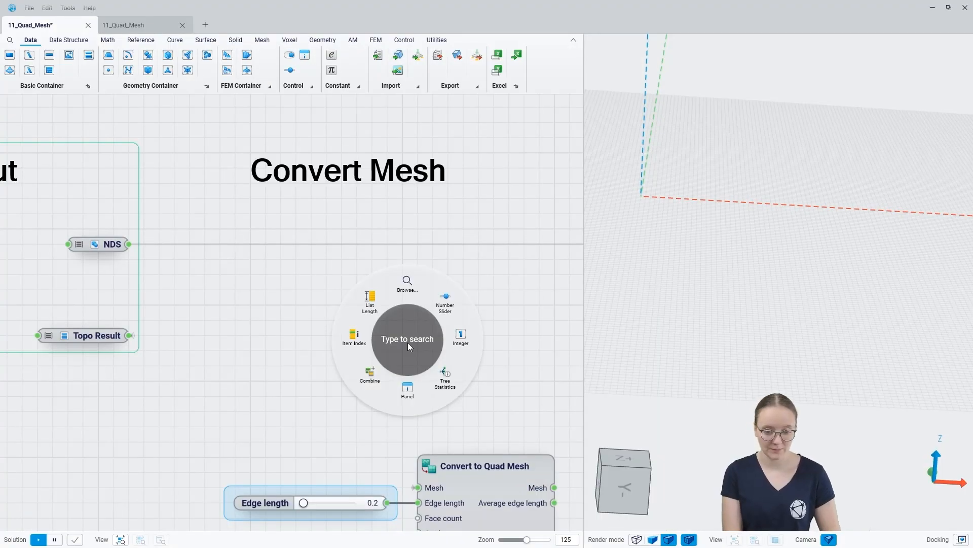
type("conver")
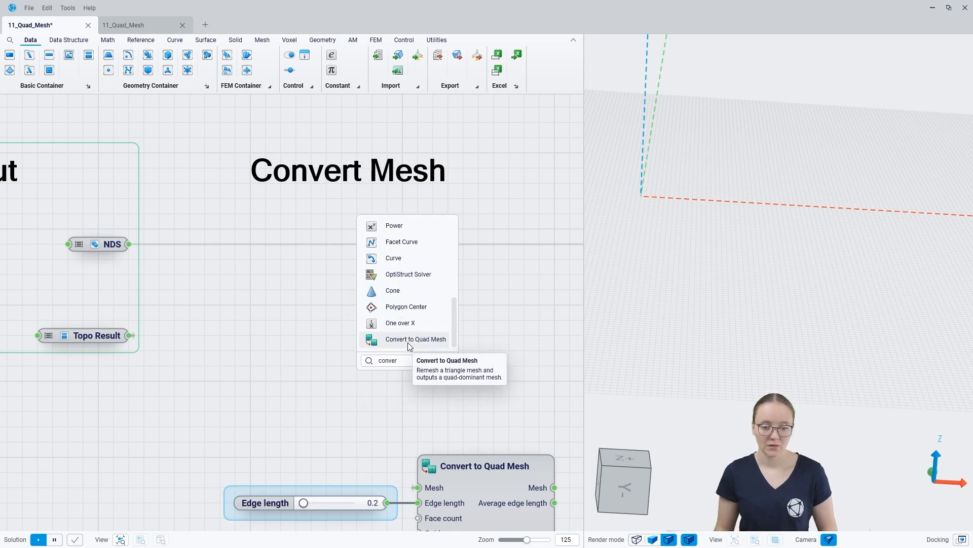
left_click(415, 339)
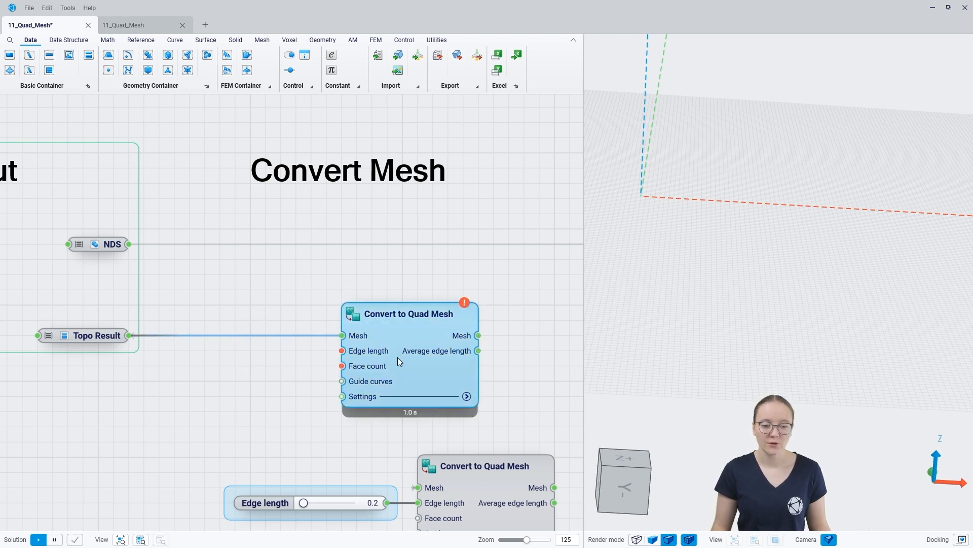
mouse_move(346, 390)
type("0")
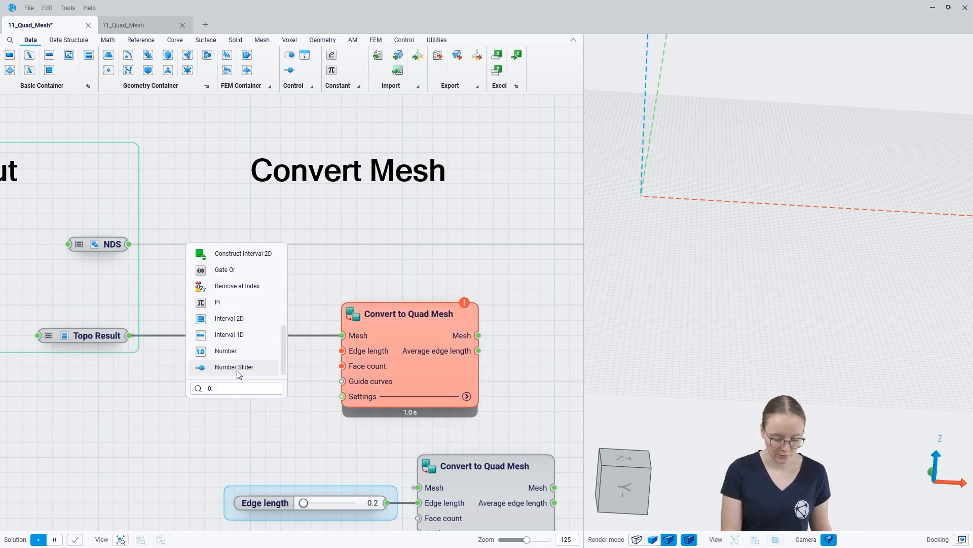
left_click(234, 367)
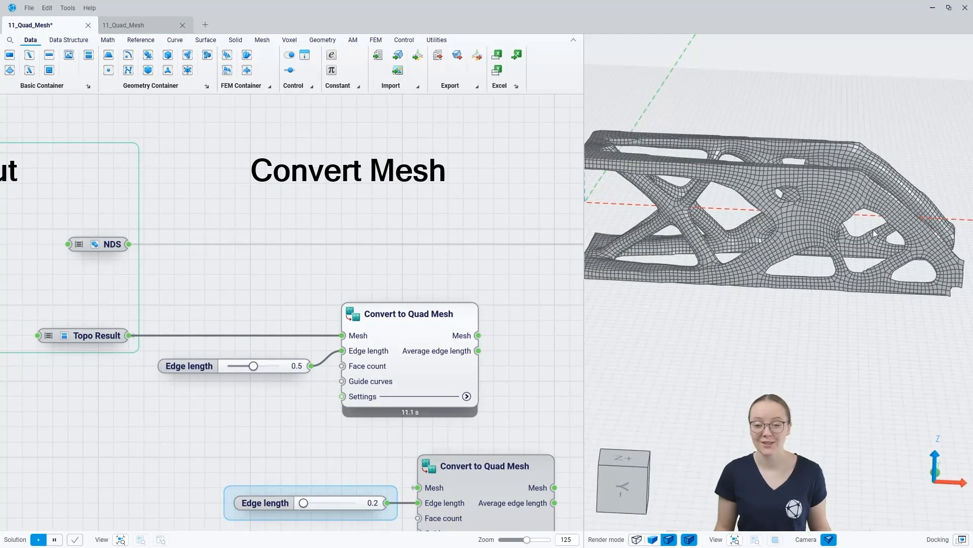
Step: Expand the quad remesher Settings to reveal Y symmetry and hard-edge detection options
scroll("up", 3)
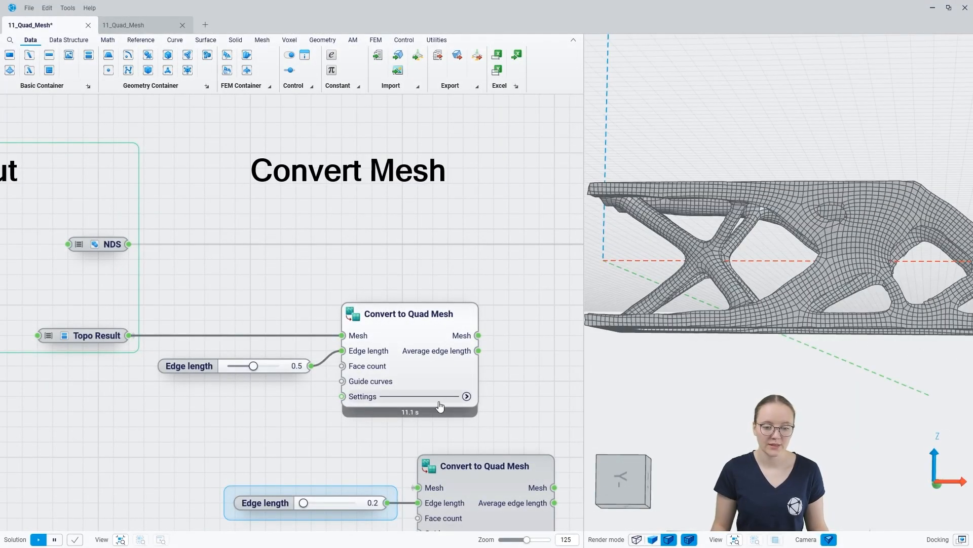
left_click(467, 397)
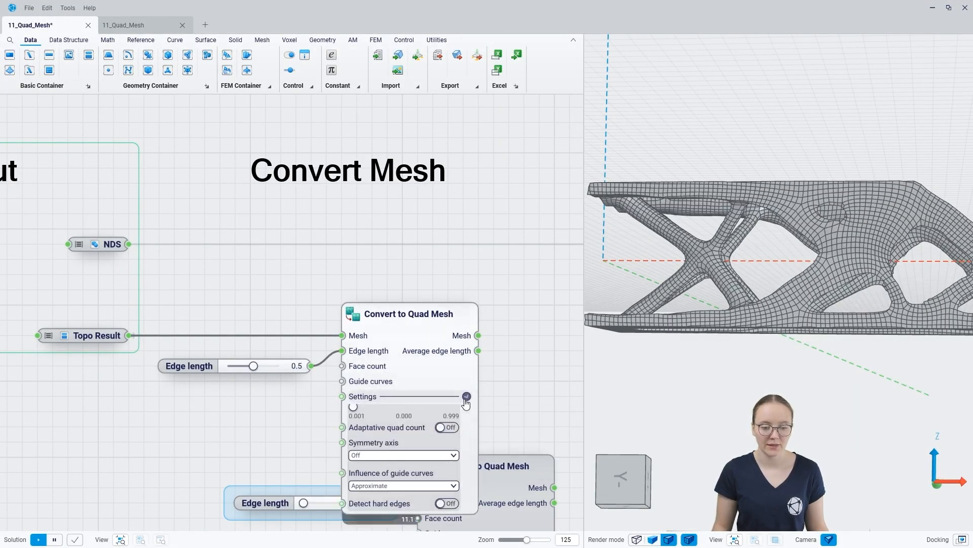
left_click(467, 396)
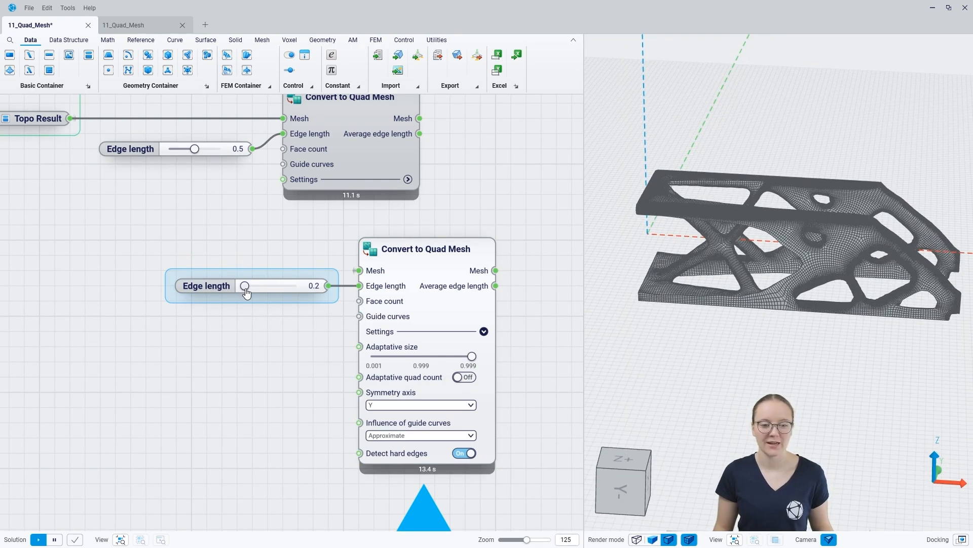
Step: Coarsen the original quad mesh with edge length 0.8 and adaptive size 0.984
scroll("up", 3)
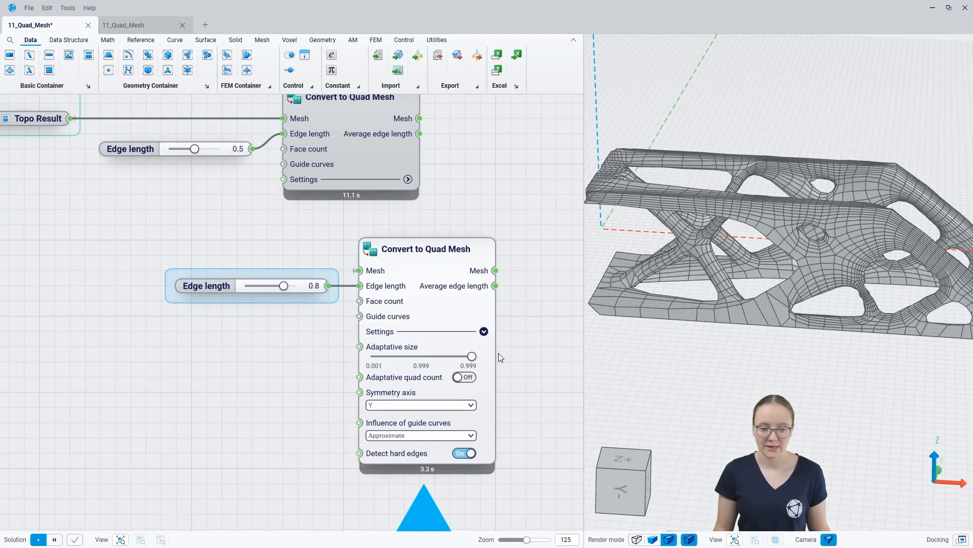
mouse_move(648, 321)
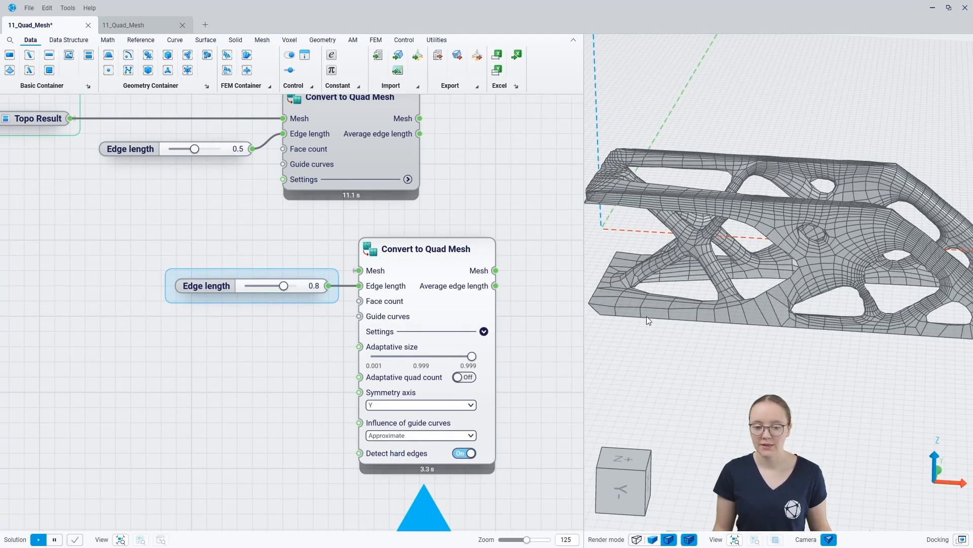
mouse_move(508, 355)
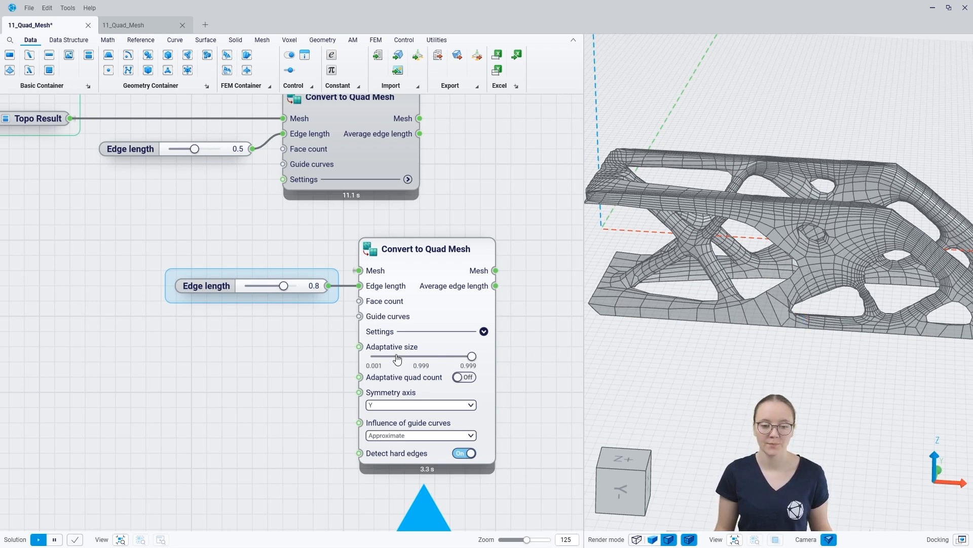
mouse_move(835, 280)
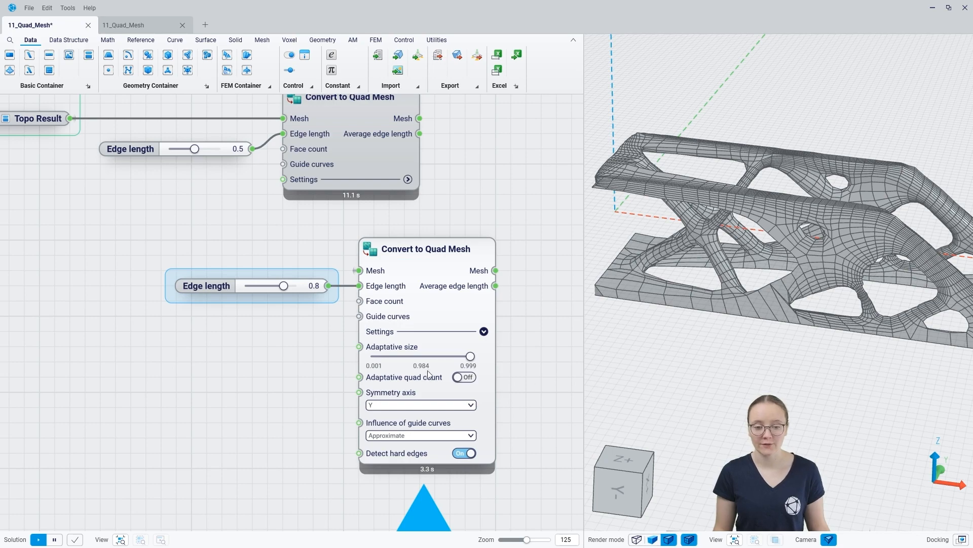
mouse_move(363, 379)
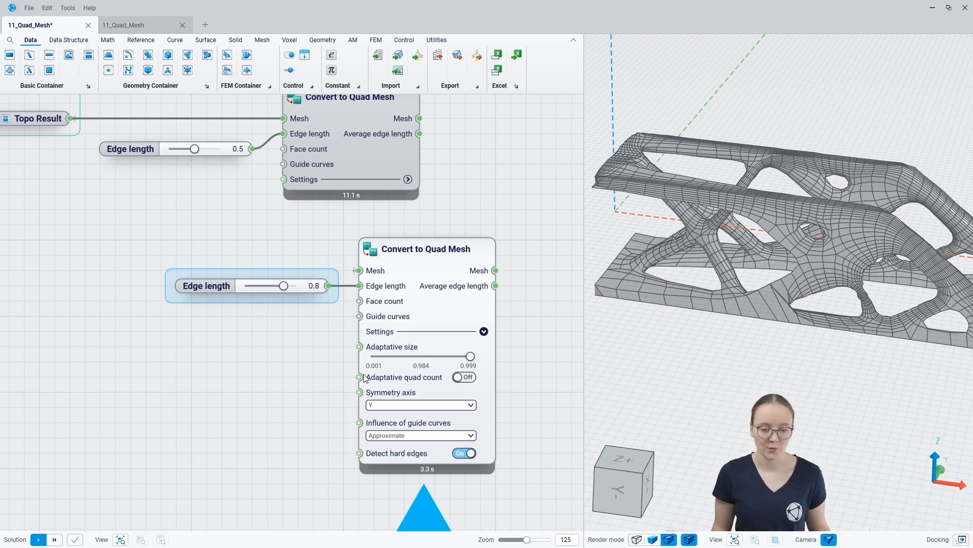
Step: On the second quad conversion enable adaptive, set symmetry to none and try hard-edge detection on then off
left_click(464, 377)
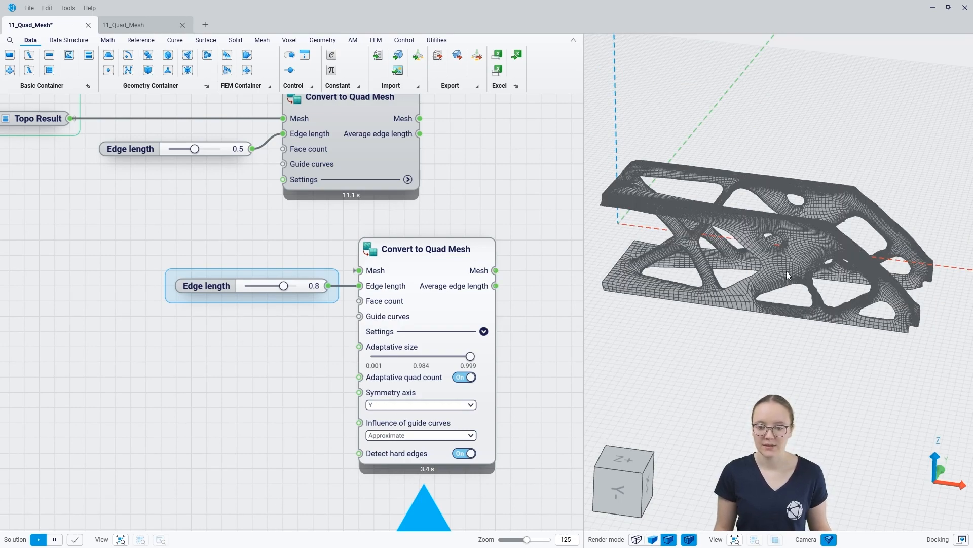
scroll("up", 3)
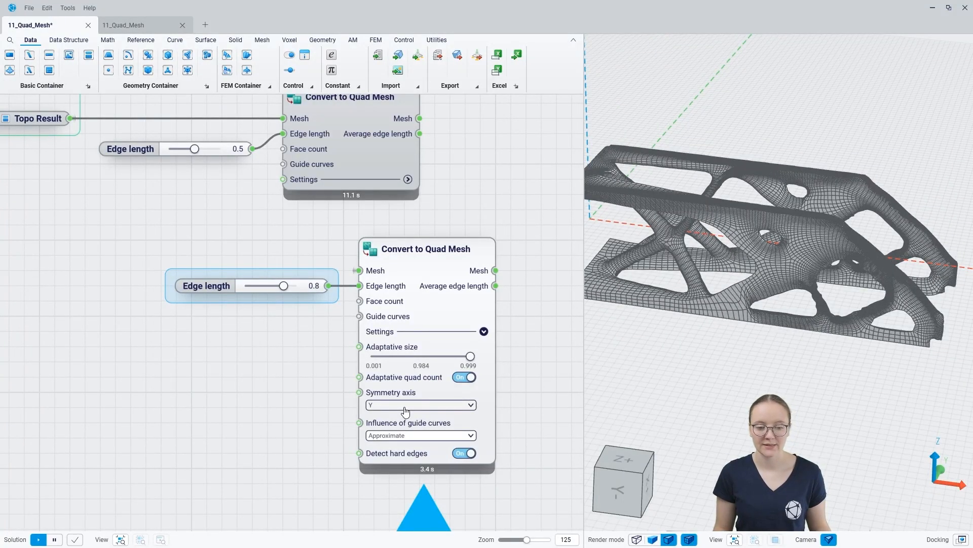
left_click(420, 404)
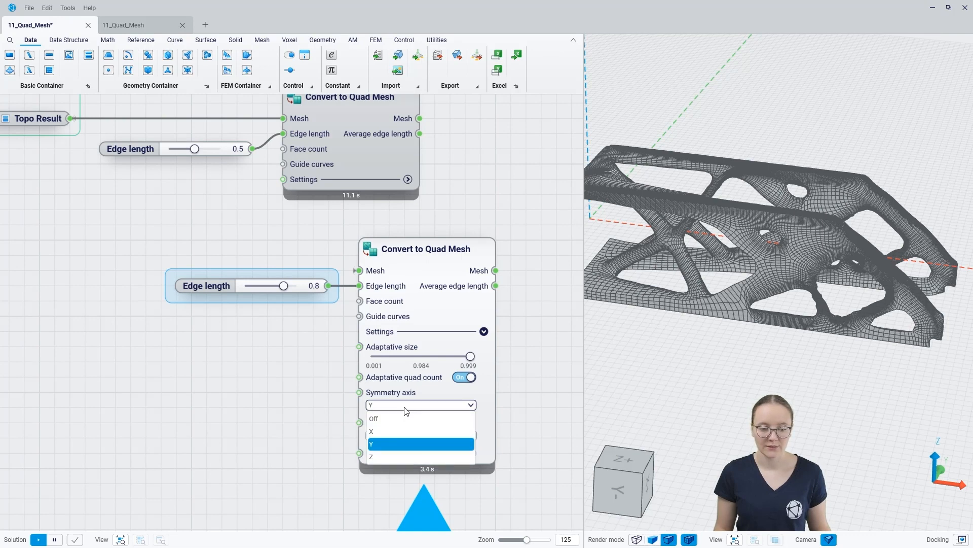
left_click(373, 418)
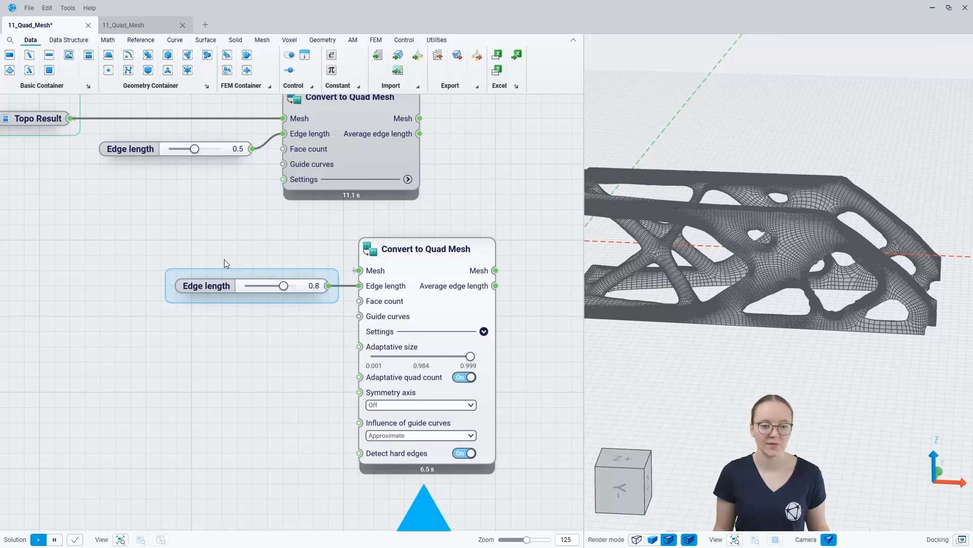
mouse_move(242, 443)
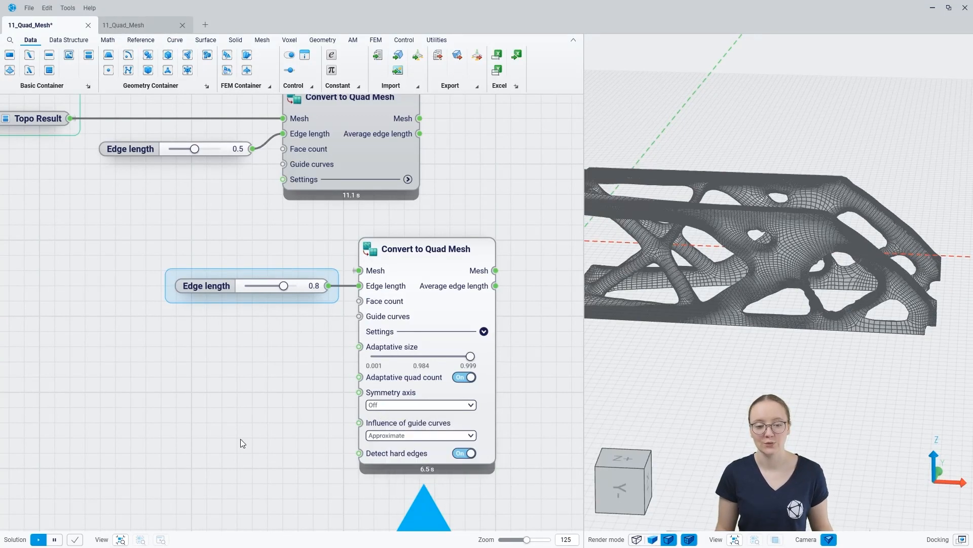
mouse_move(262, 432)
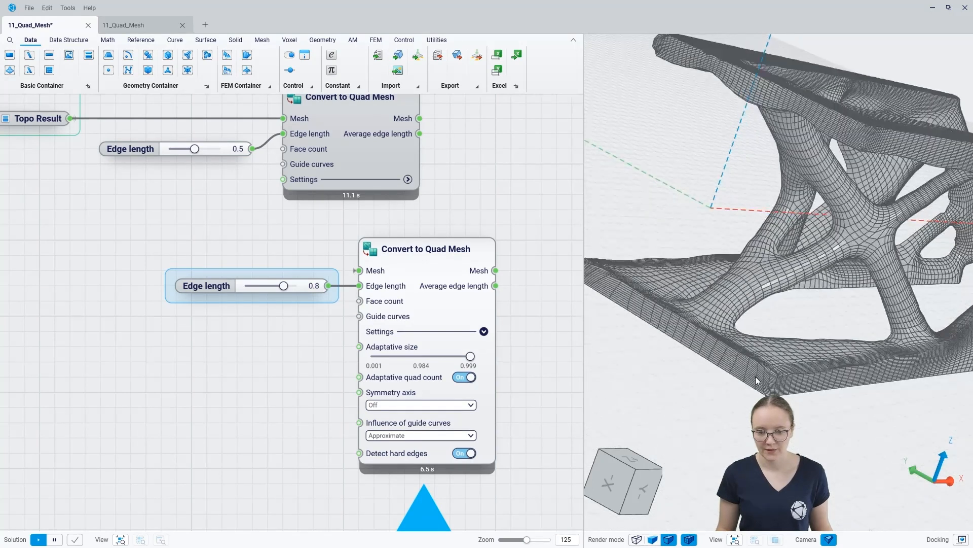
left_click(463, 453)
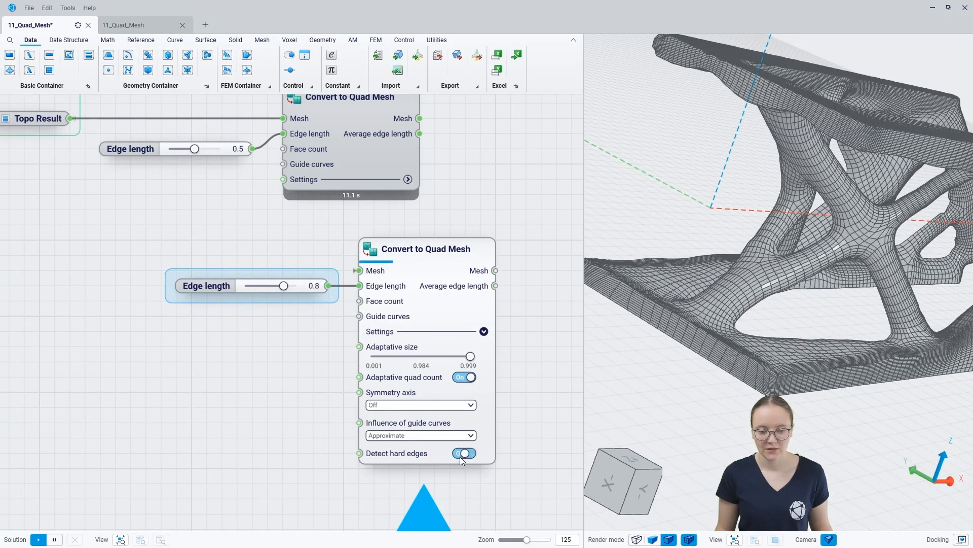
left_click(463, 452)
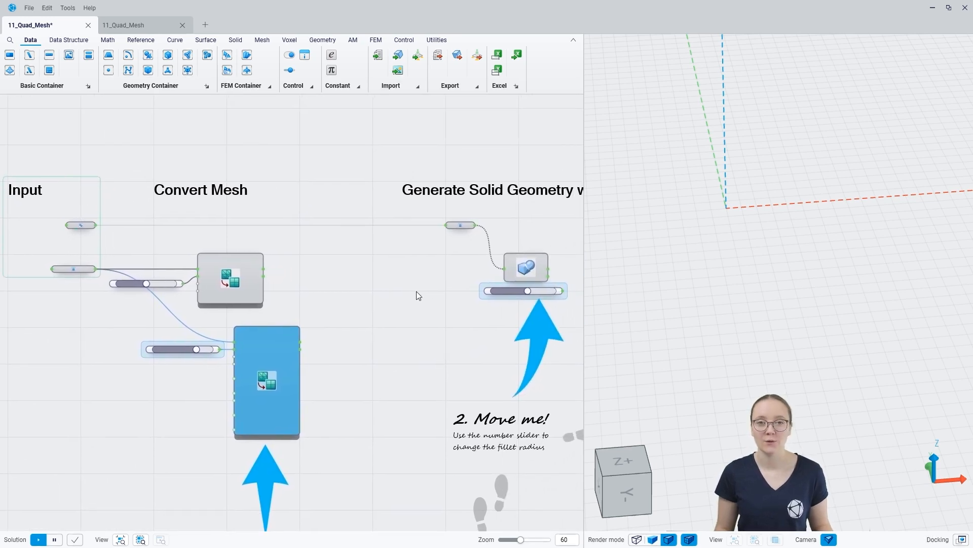
mouse_move(331, 284)
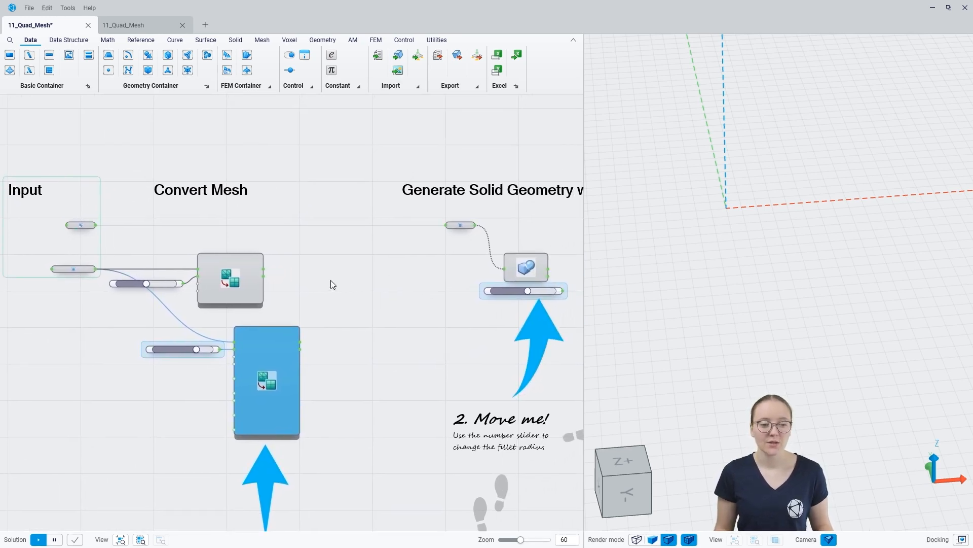
Step: Add a Mesh to Solid node on the first quad mesh and preview the solid bracket
left_click(230, 280)
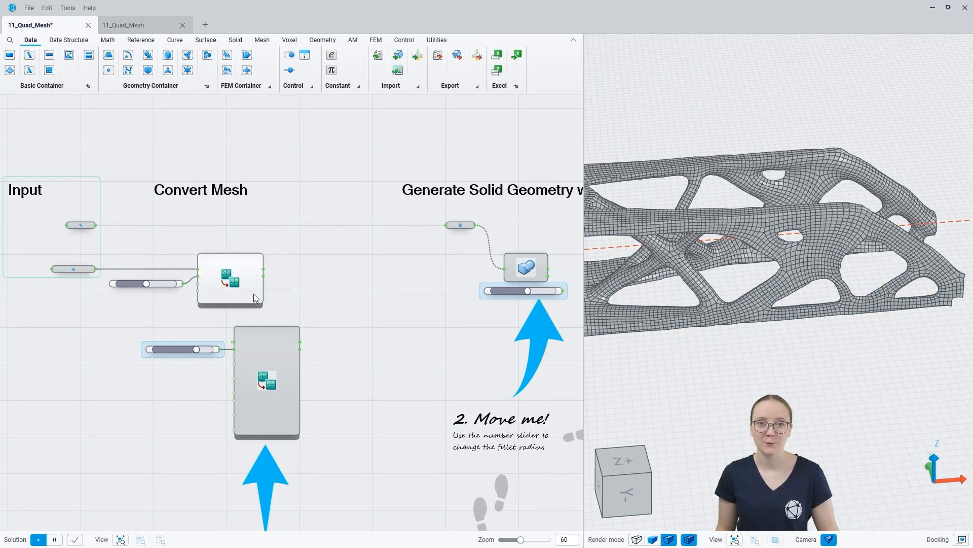
left_click(230, 280)
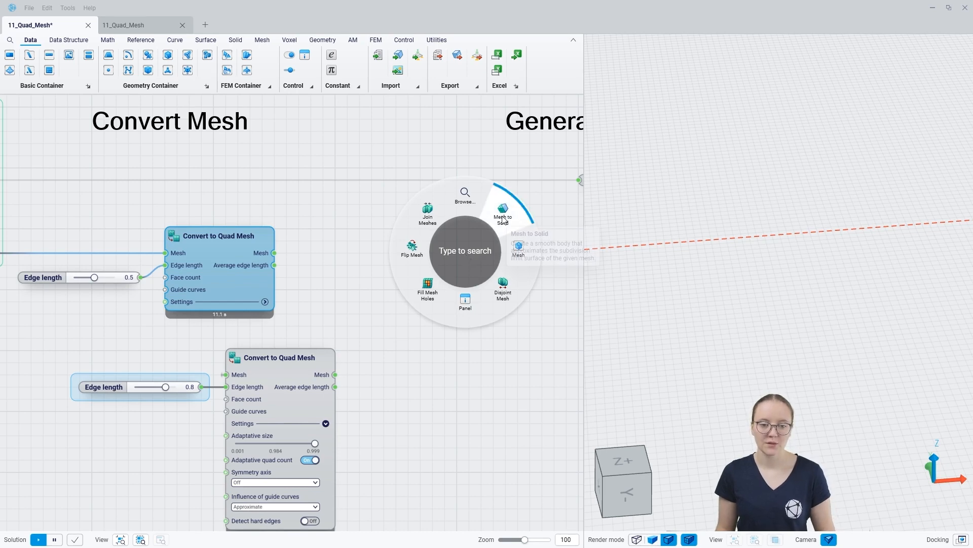
left_click(502, 214)
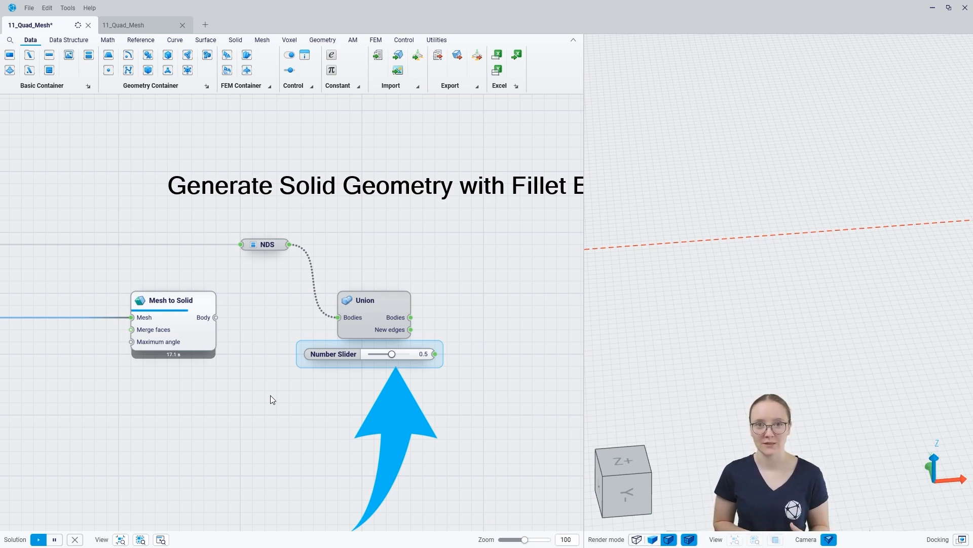
left_click(37, 539)
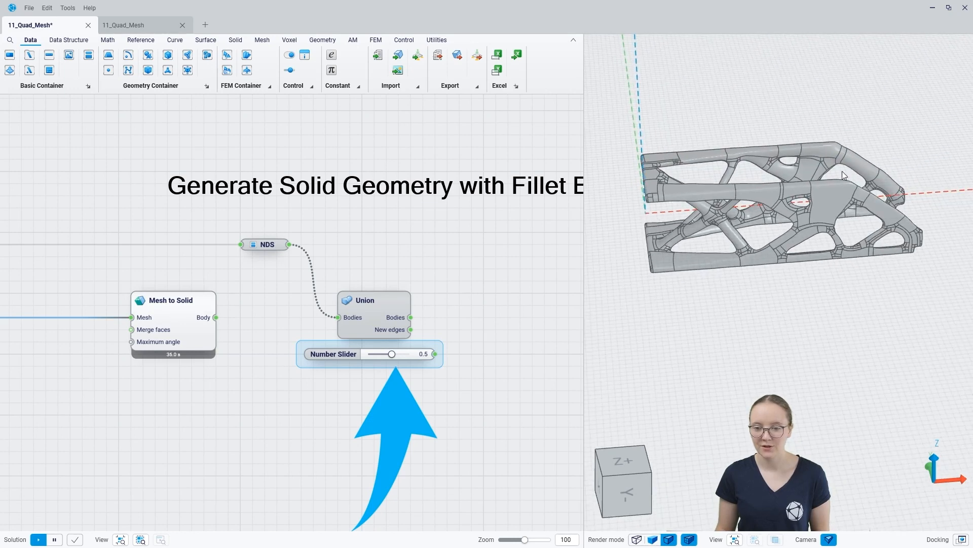
mouse_move(821, 217)
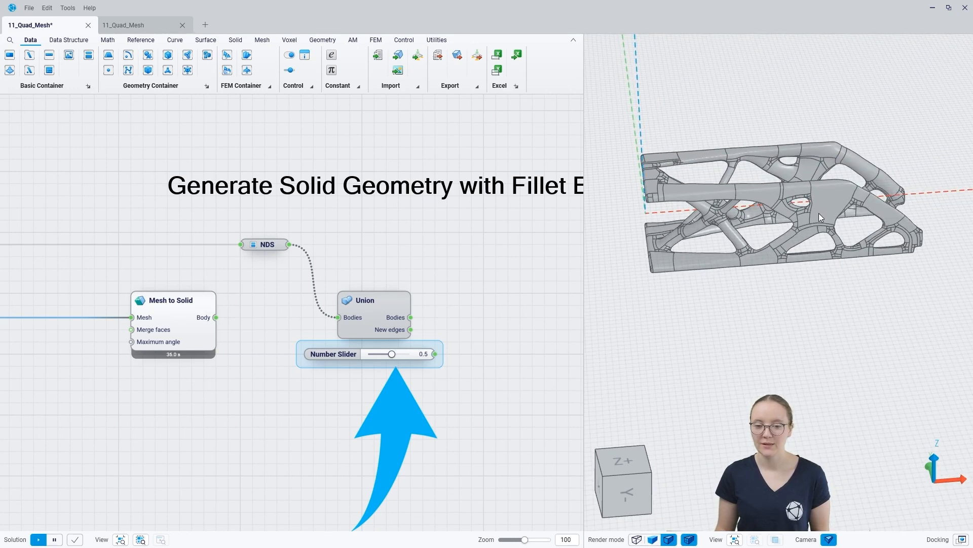
mouse_move(835, 241)
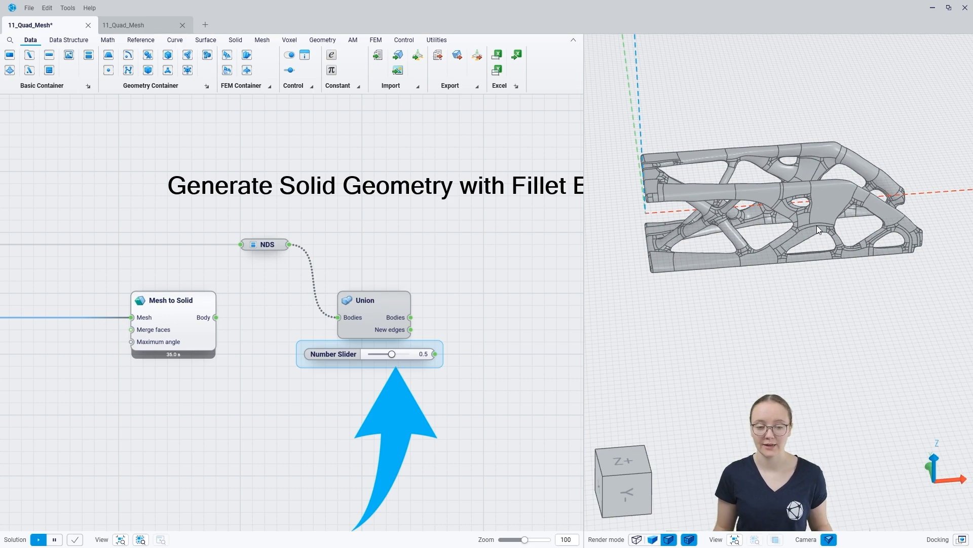
mouse_move(693, 260)
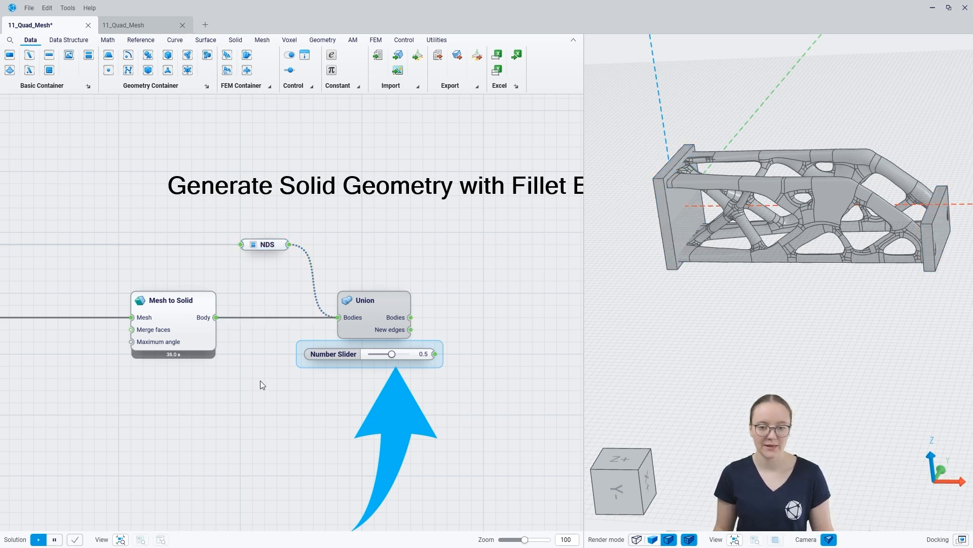
mouse_move(173, 320)
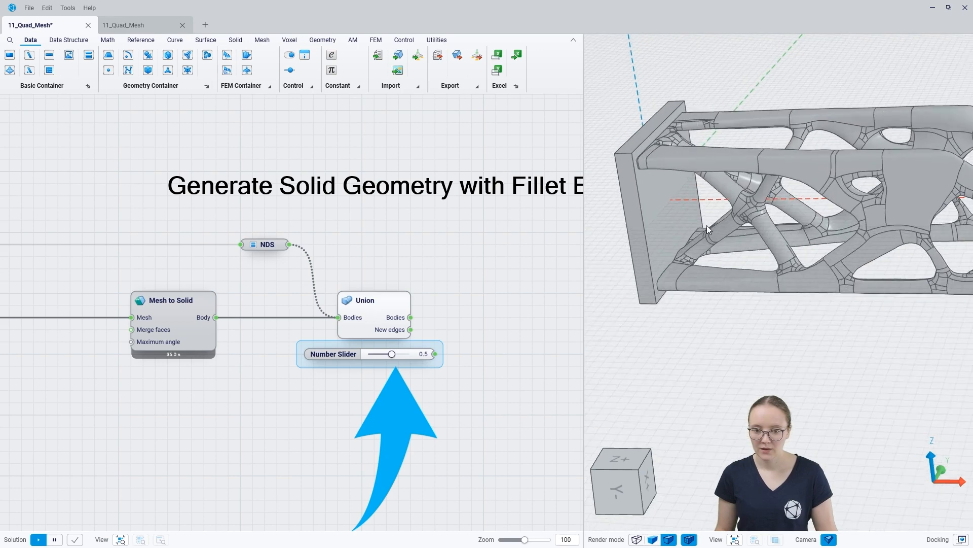
mouse_move(417, 334)
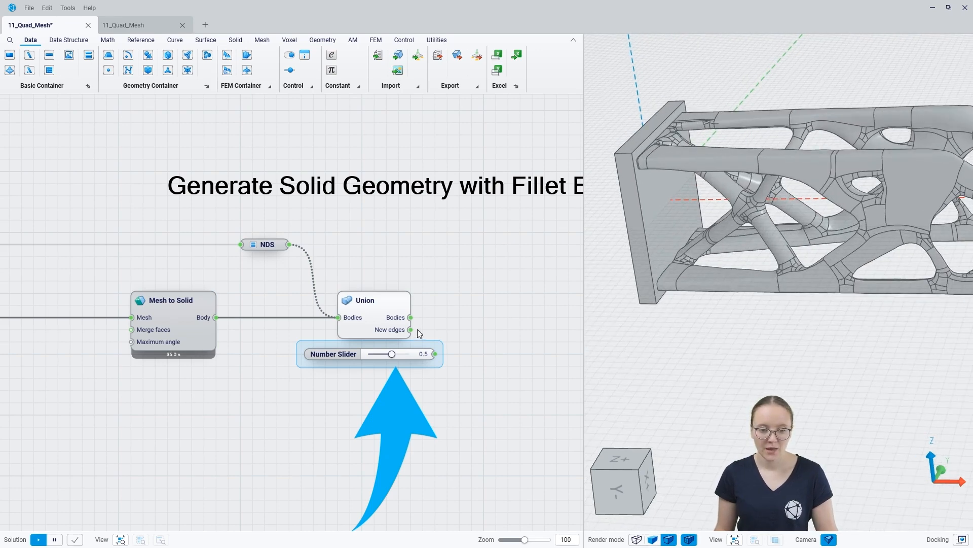
mouse_move(395, 318)
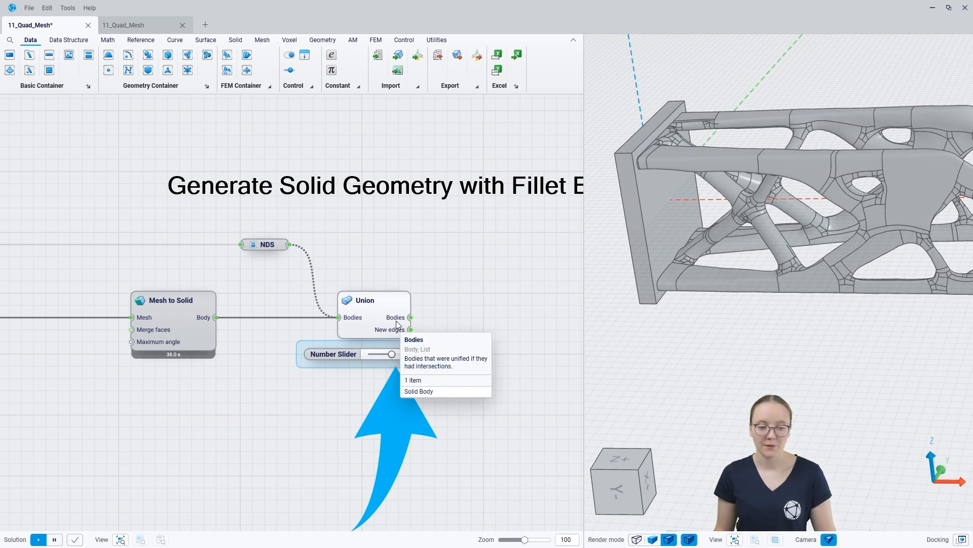
mouse_move(394, 330)
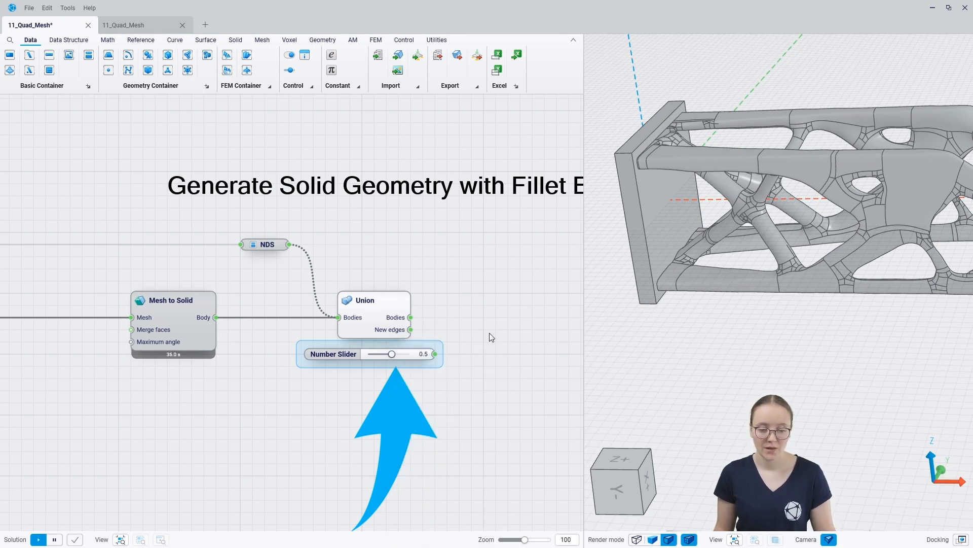
Step: Add a Curve container receiving the Union node's New edges to highlight the seam curves
double_click(502, 329)
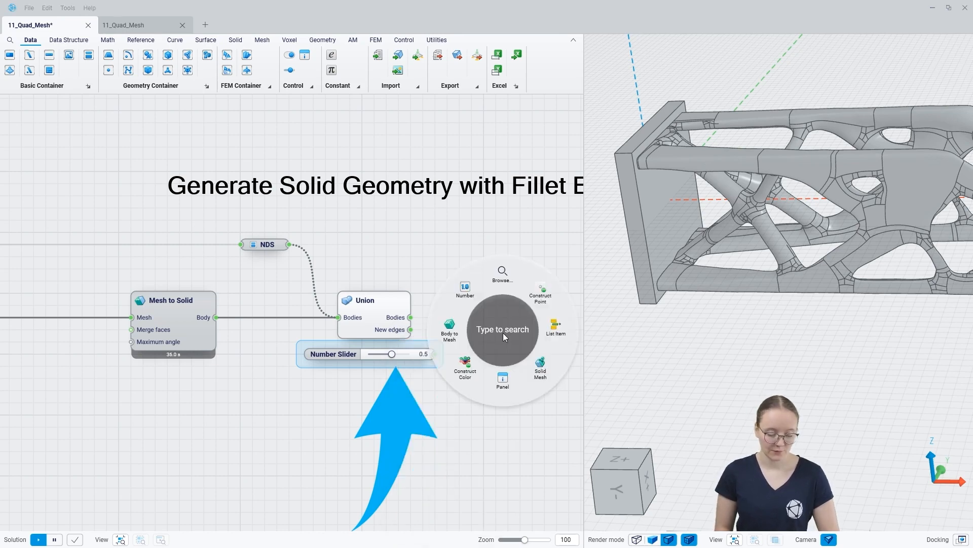
type("curve")
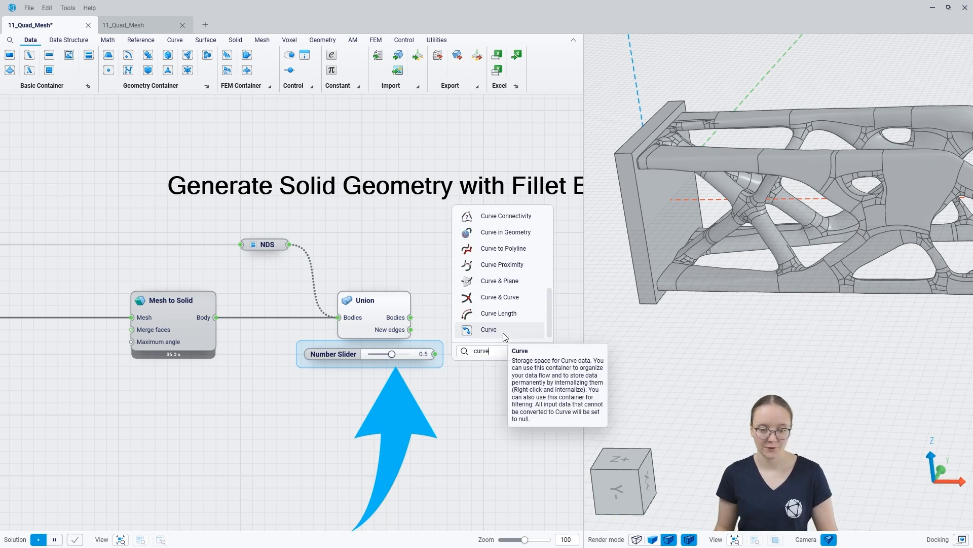
left_click(489, 329)
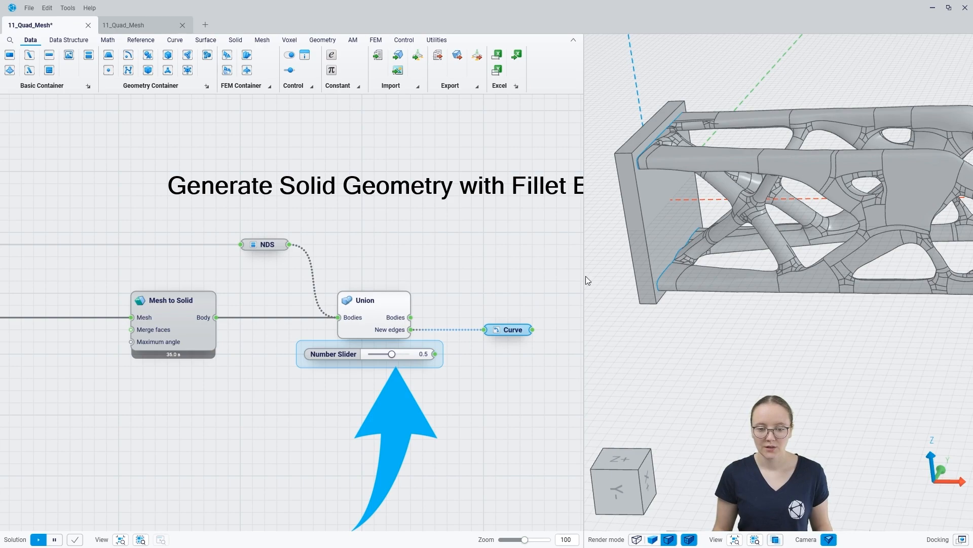
mouse_move(661, 255)
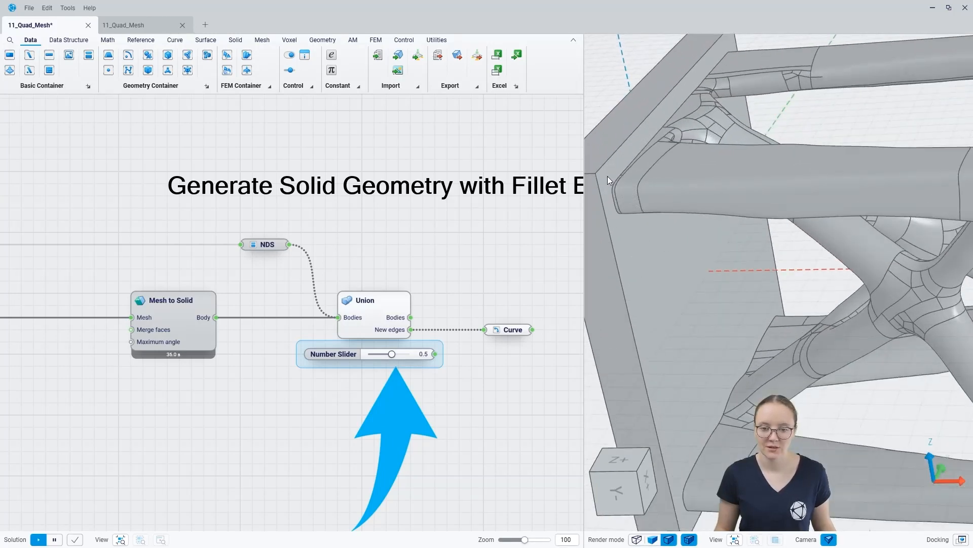
mouse_move(684, 193)
type("fille")
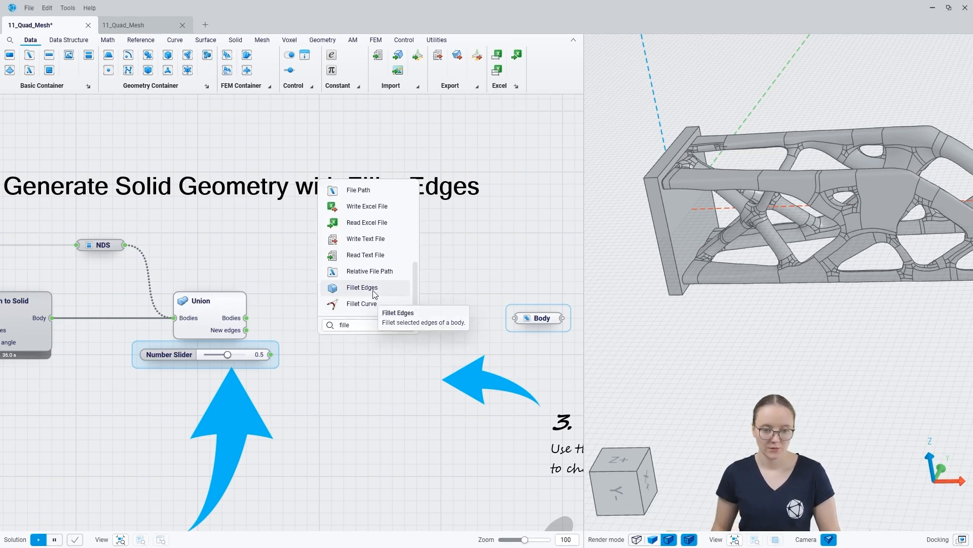
Step: Add Fillet Edges on the Union body and new edges with radius 0.2, type Chamfer, previewed in the viewport
left_click(361, 287)
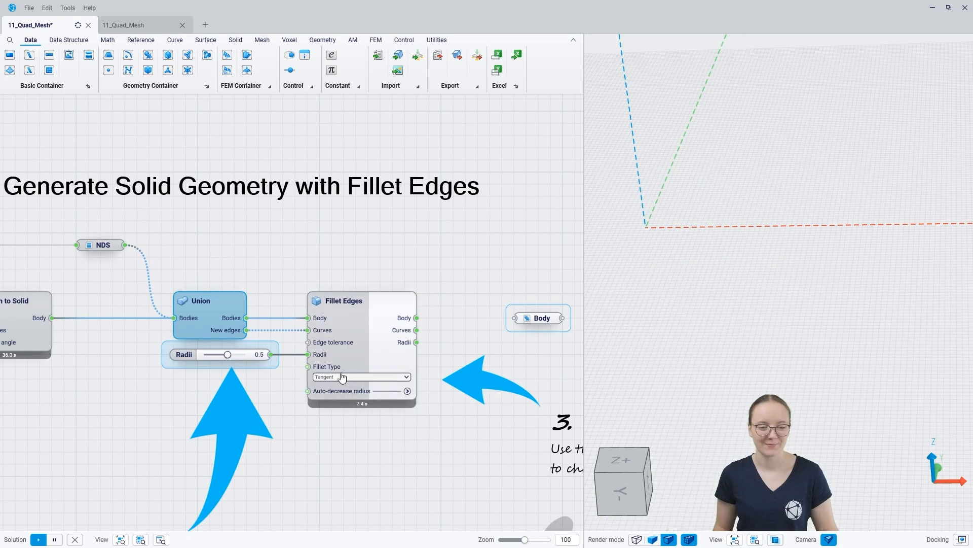
left_click(38, 539)
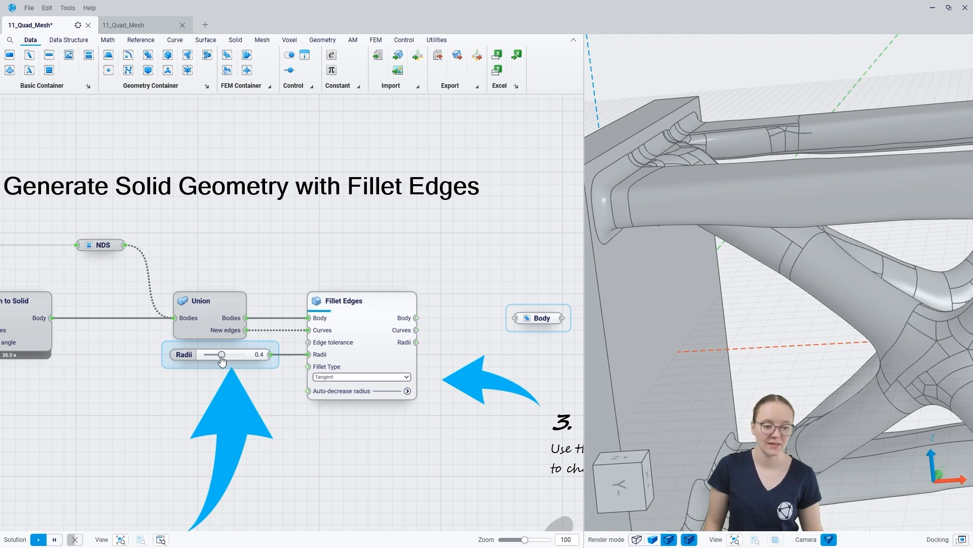
left_click(361, 377)
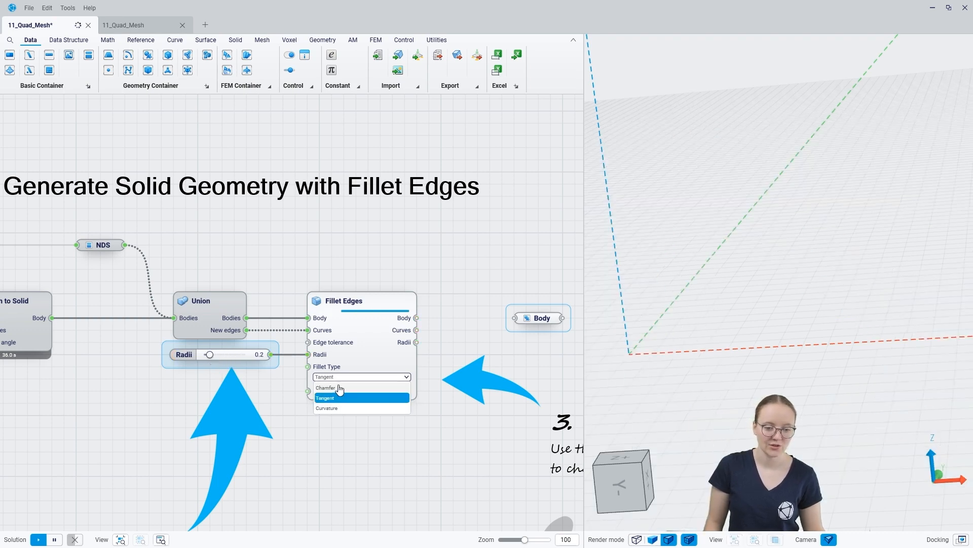
left_click(325, 388)
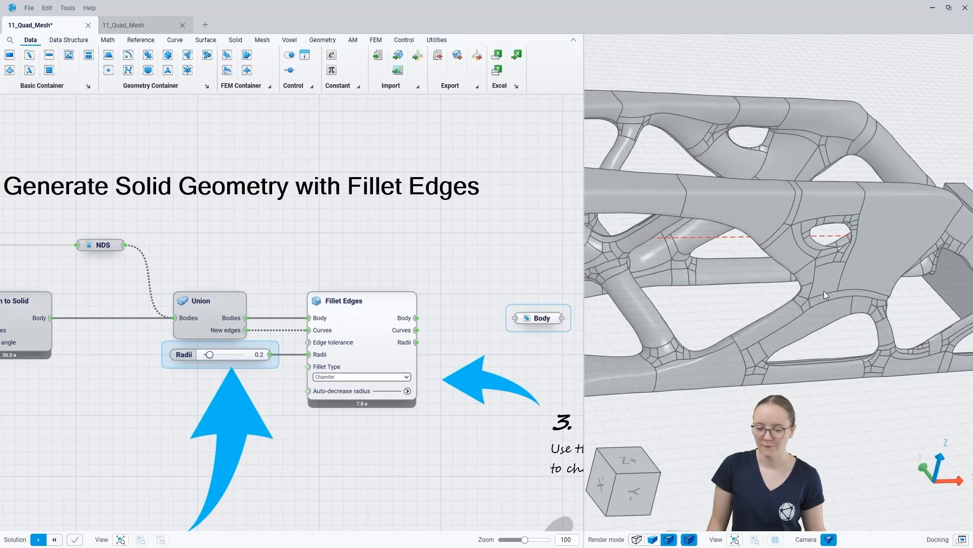
mouse_move(797, 286)
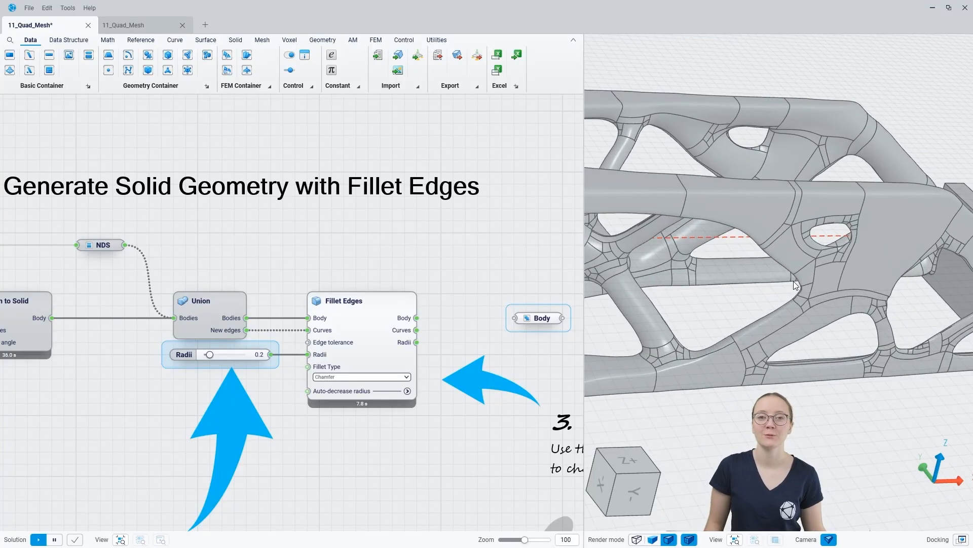
mouse_move(468, 363)
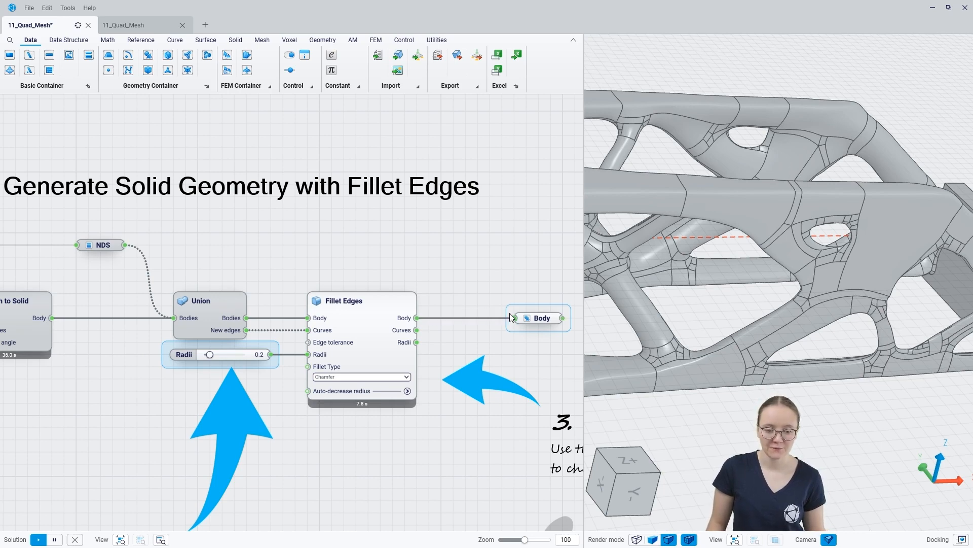
scroll("down", 3)
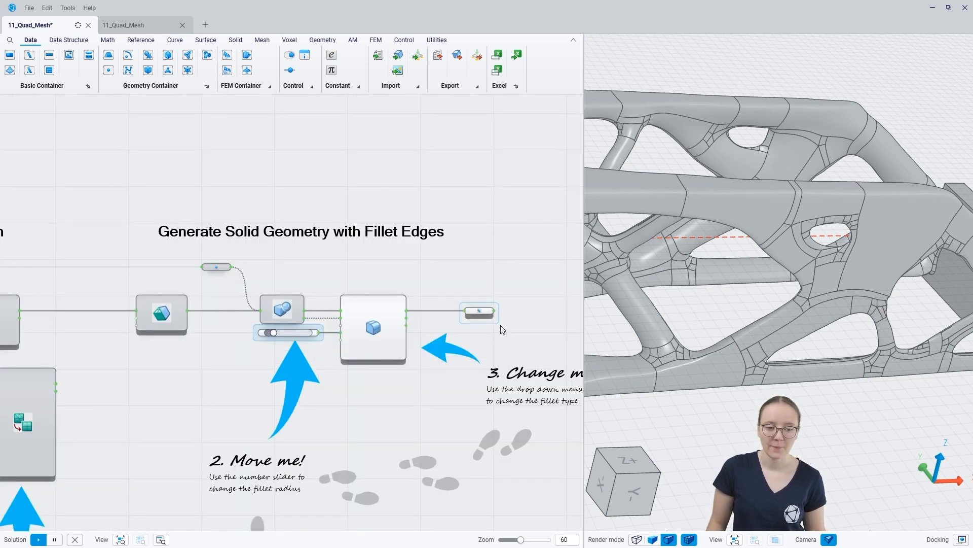
scroll("down", 3)
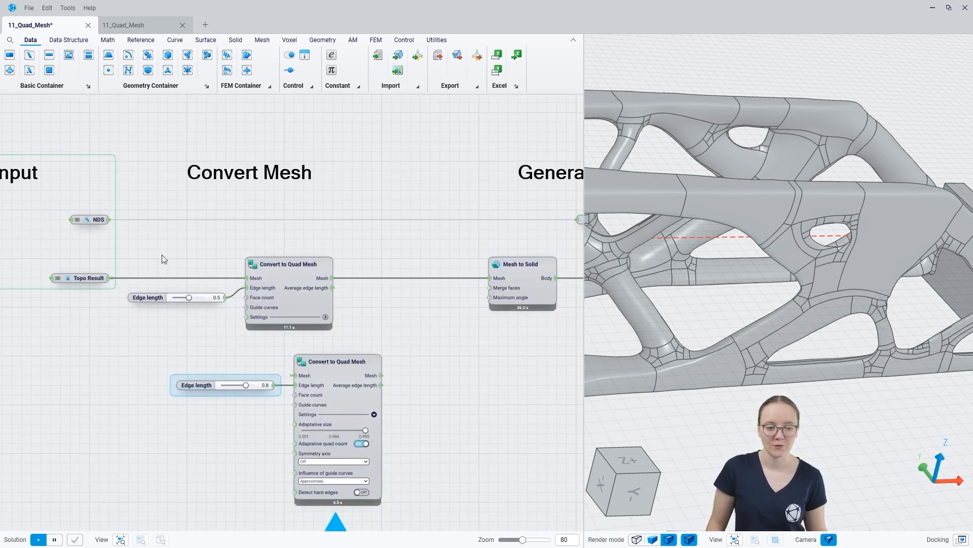
mouse_move(308, 298)
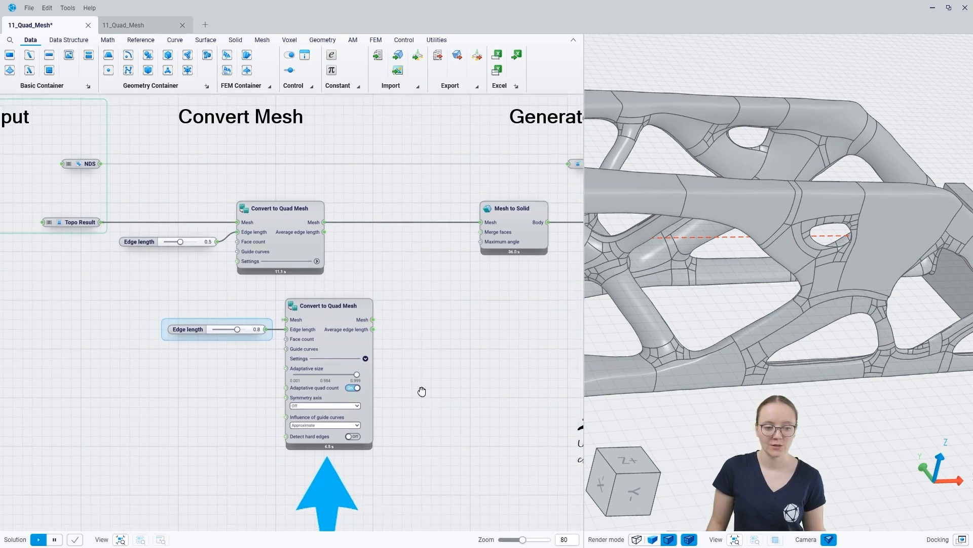
scroll("up", 3)
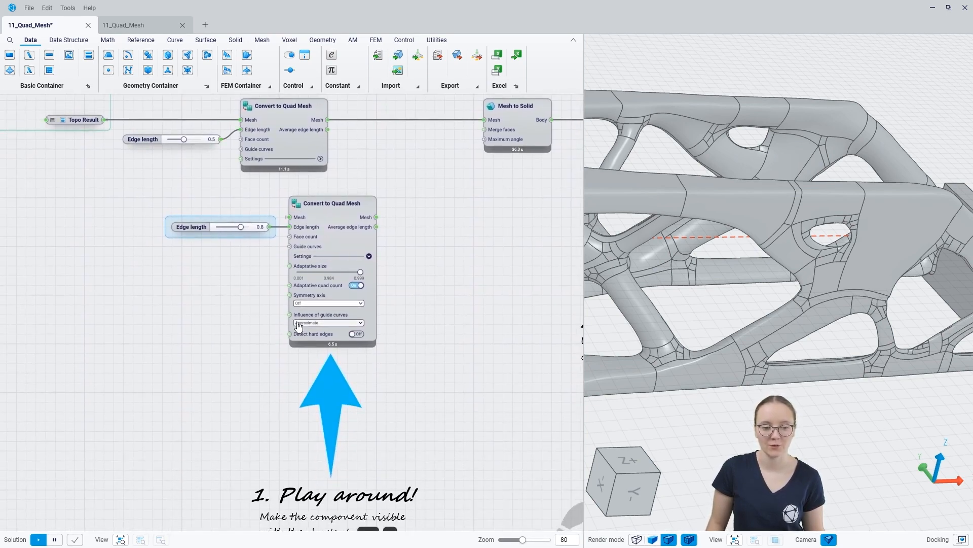
mouse_move(327, 207)
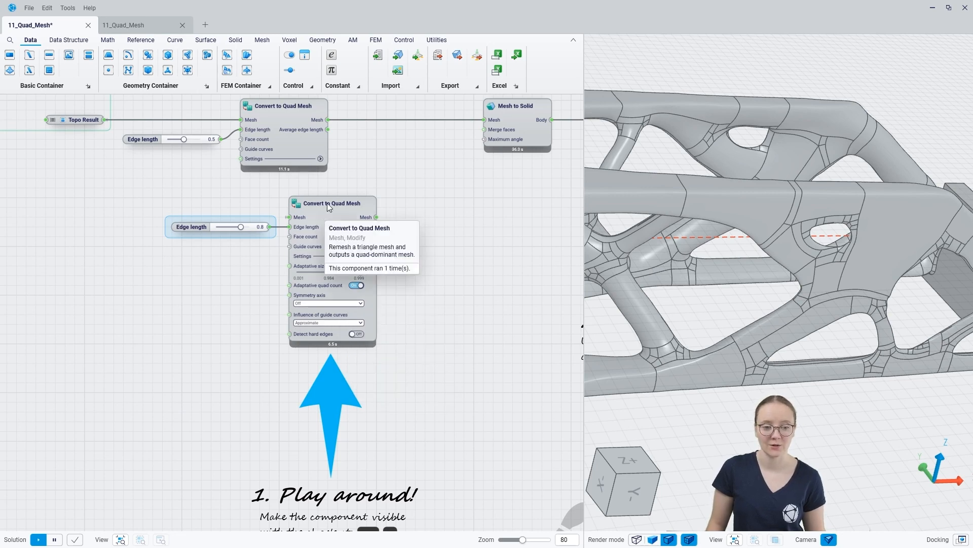